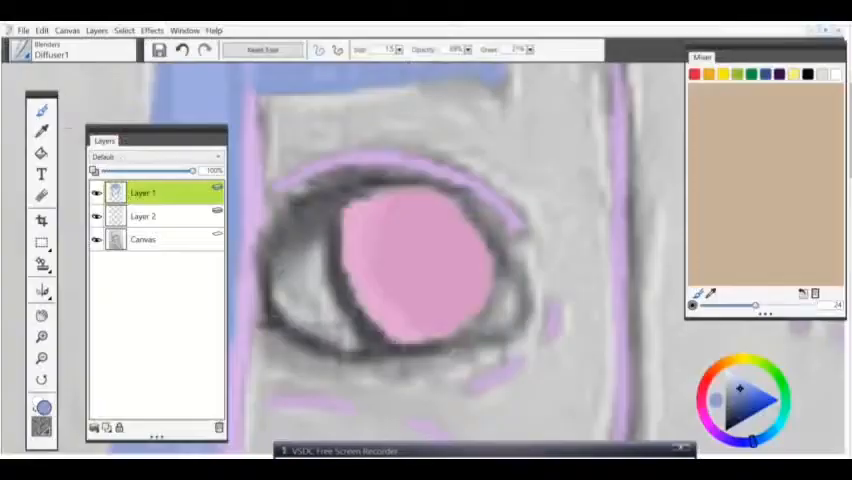
# - Paint the eye on Layer 1: pink-violet skin, white sclera, pink iris and blue lashes
pyautogui.click(143, 216)
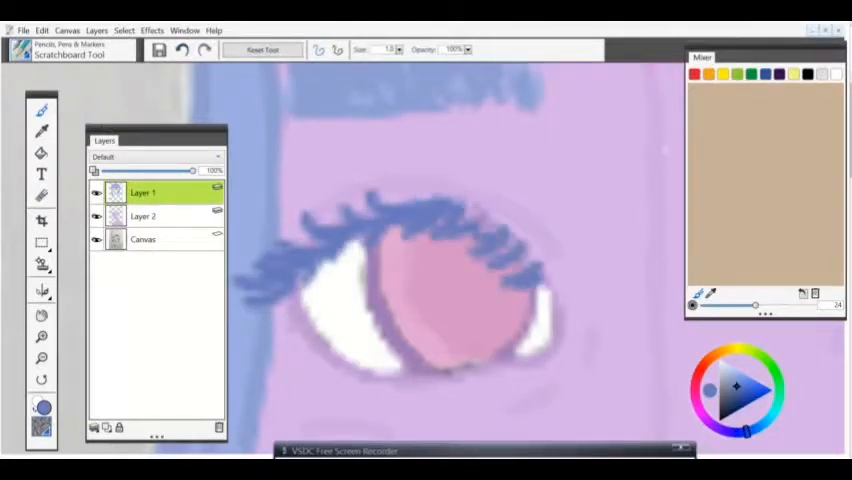
# - Create Layer 3 and airbrush pink blush across the cheeks and nose
pyautogui.click(41, 30)
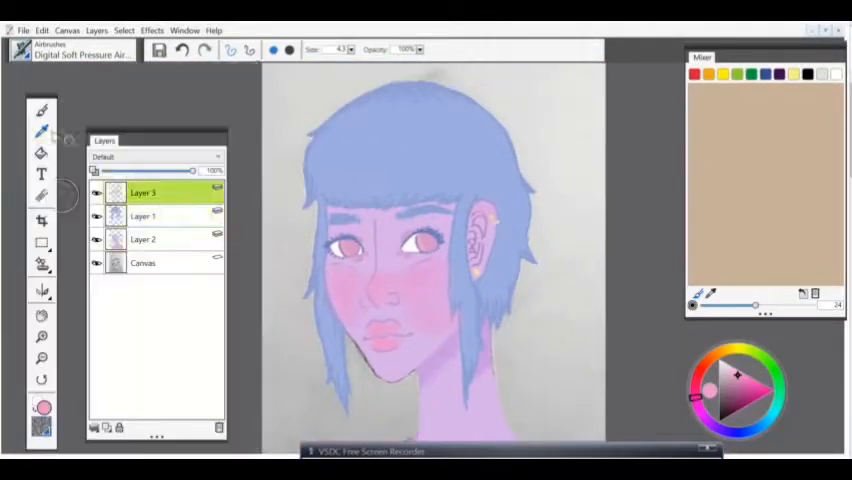
# - Paint a brown background on Layer 4 above Canvas, then select Layer 2
pyautogui.click(143, 216)
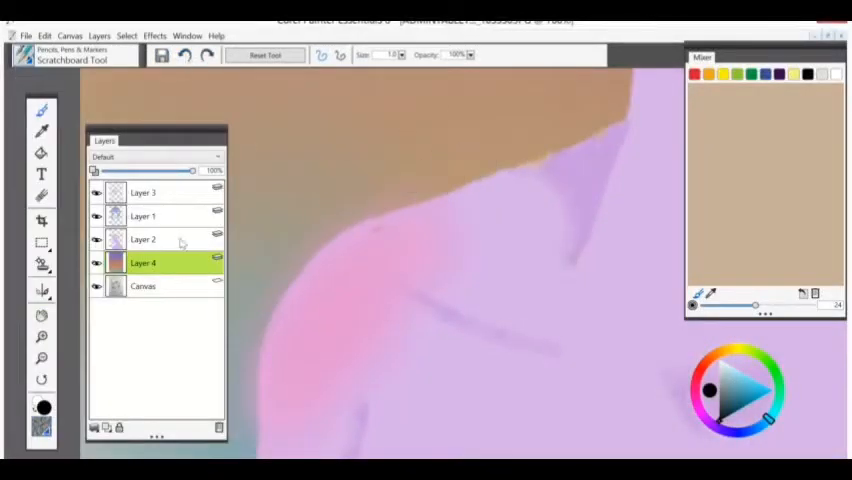
pyautogui.click(143, 239)
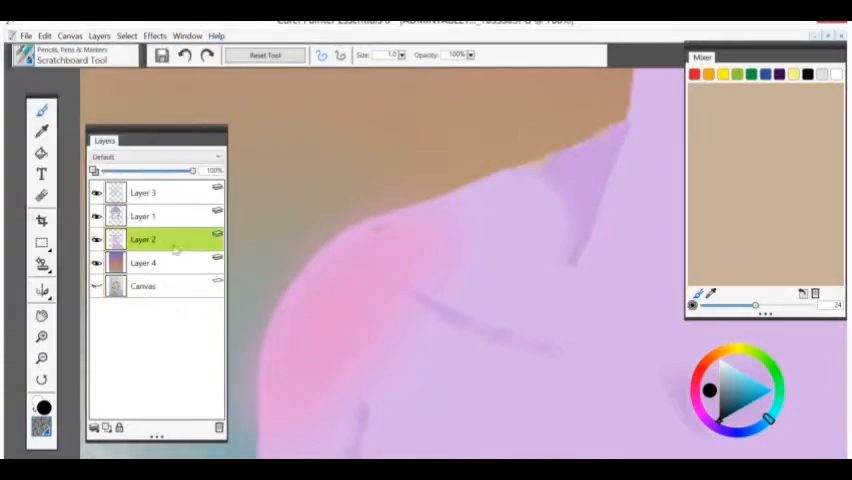